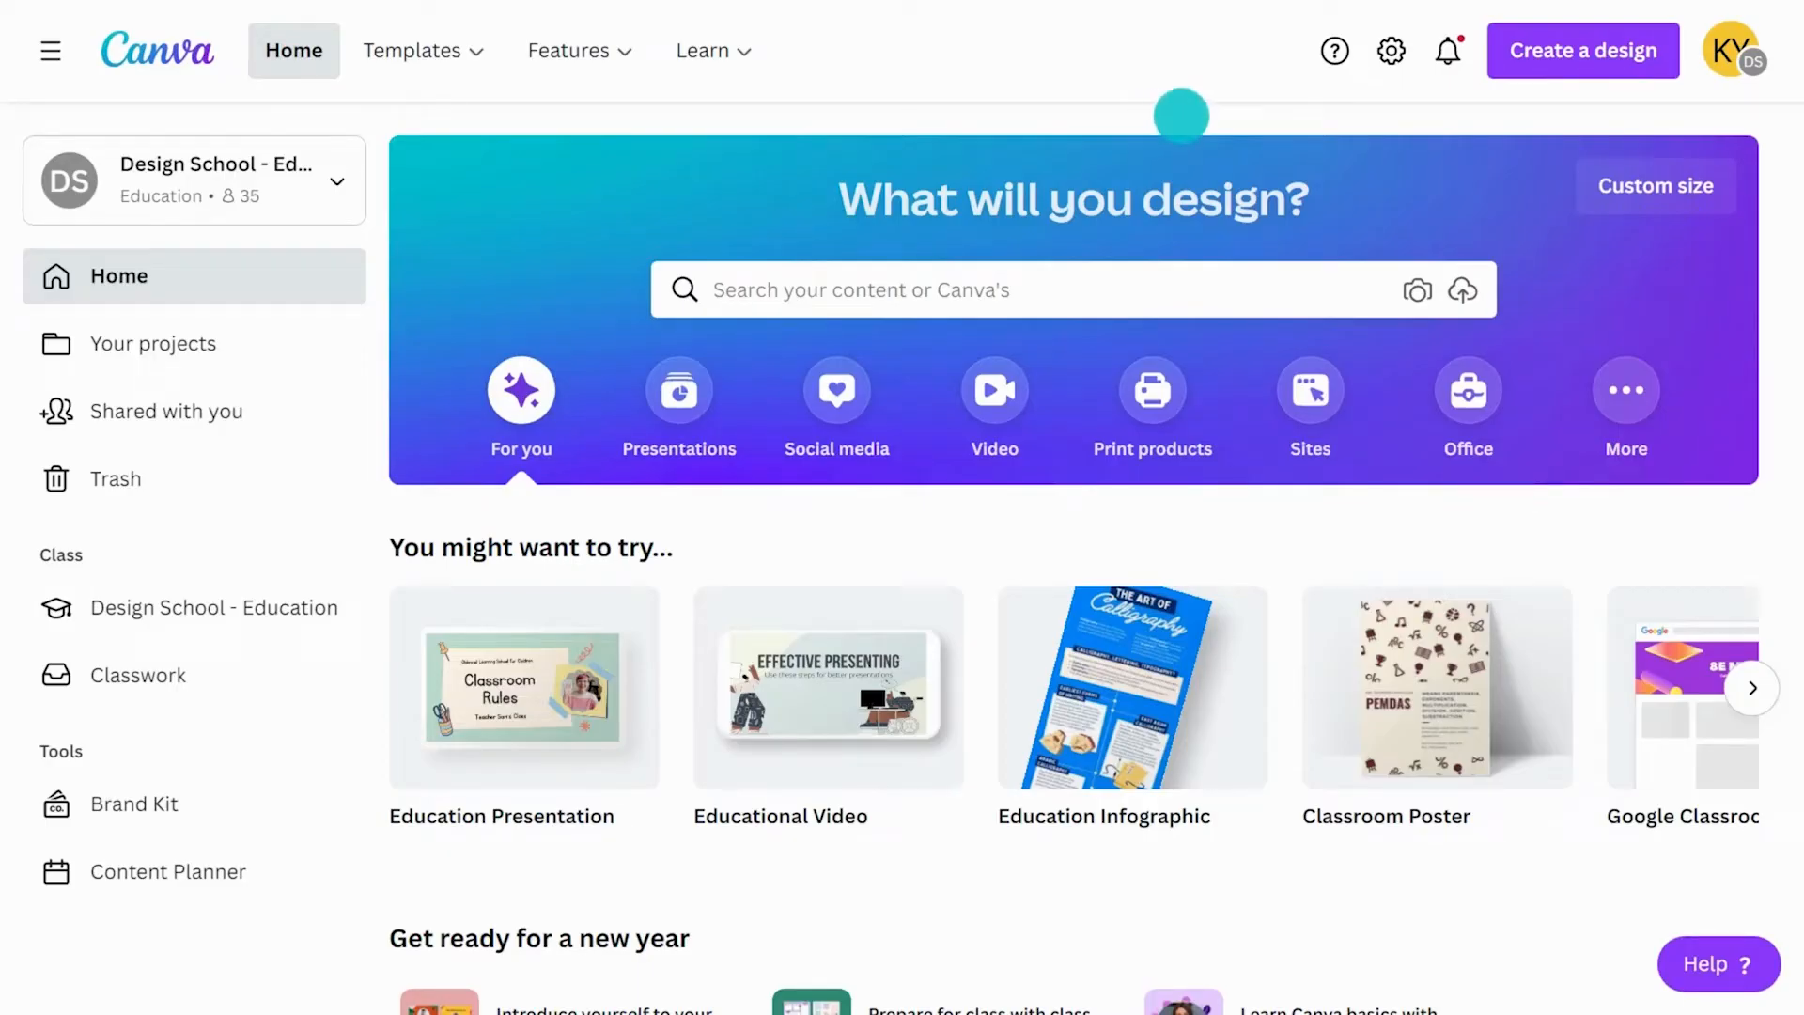
Open the Science Experiment Template design in the editor.
click(1447, 51)
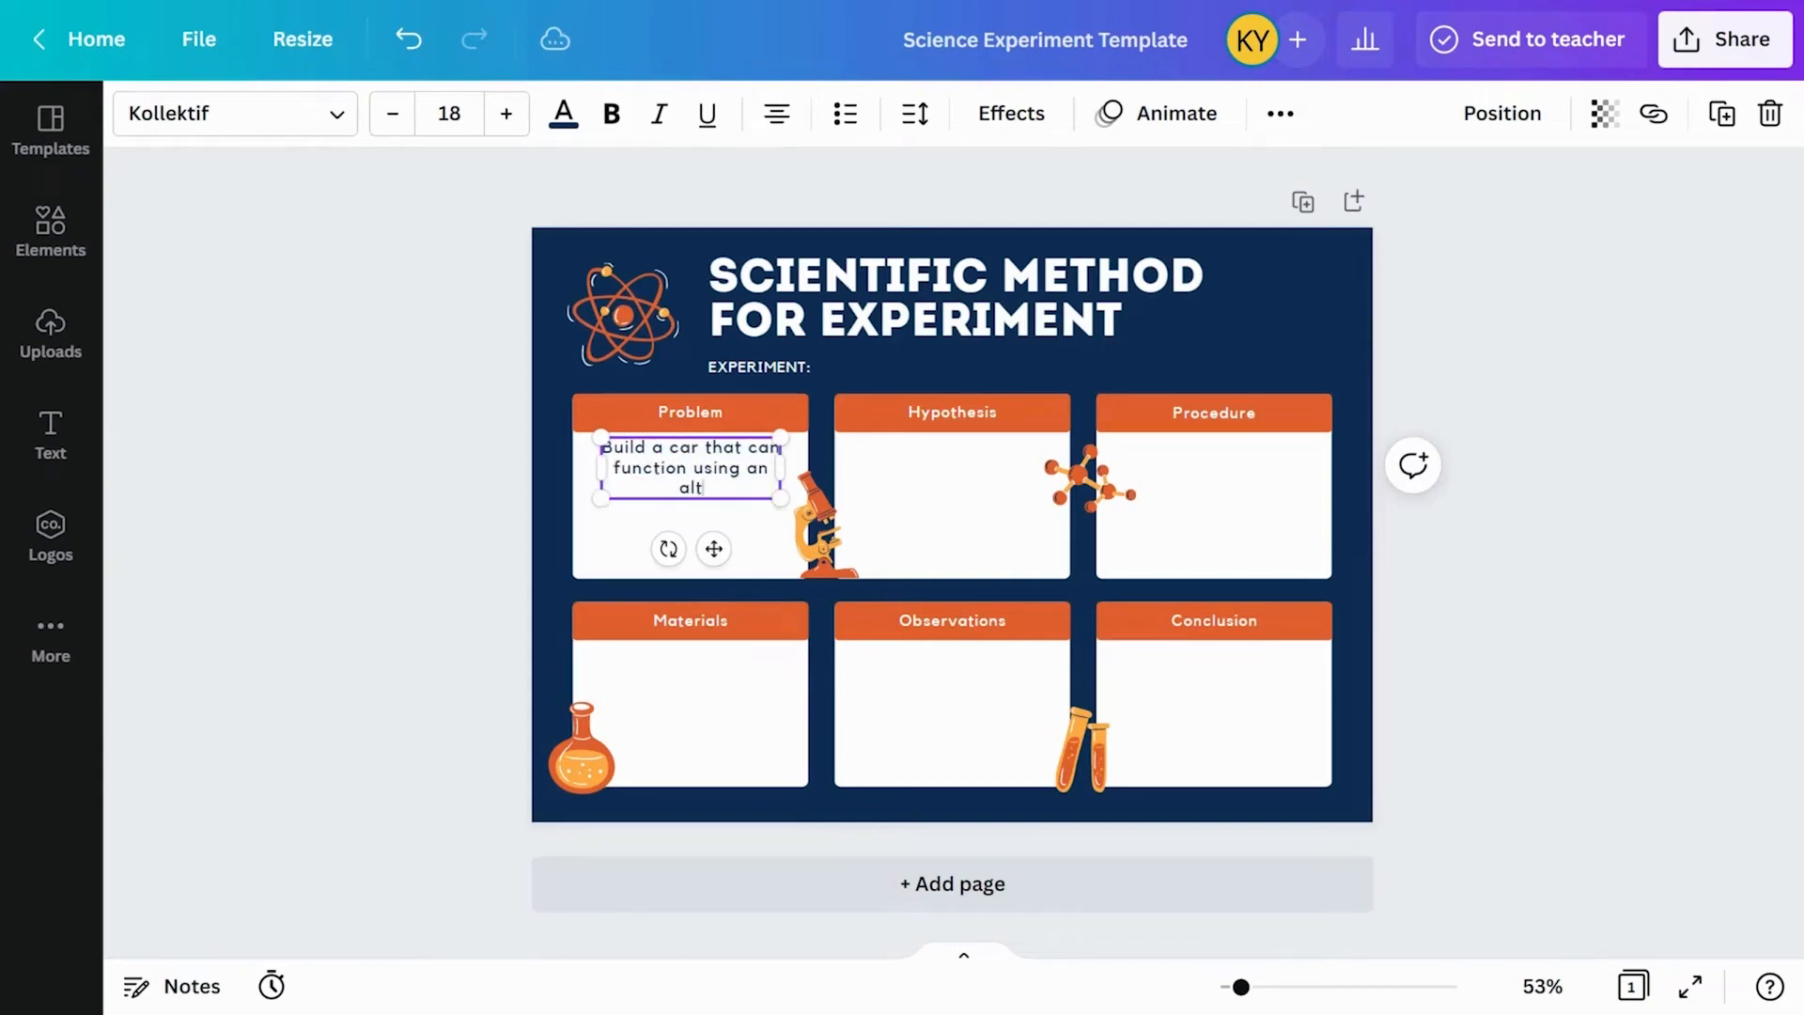
Enter 'alternative energy source such as solar power' as the problem statement text.
text(alternative energy source such as solar power.)
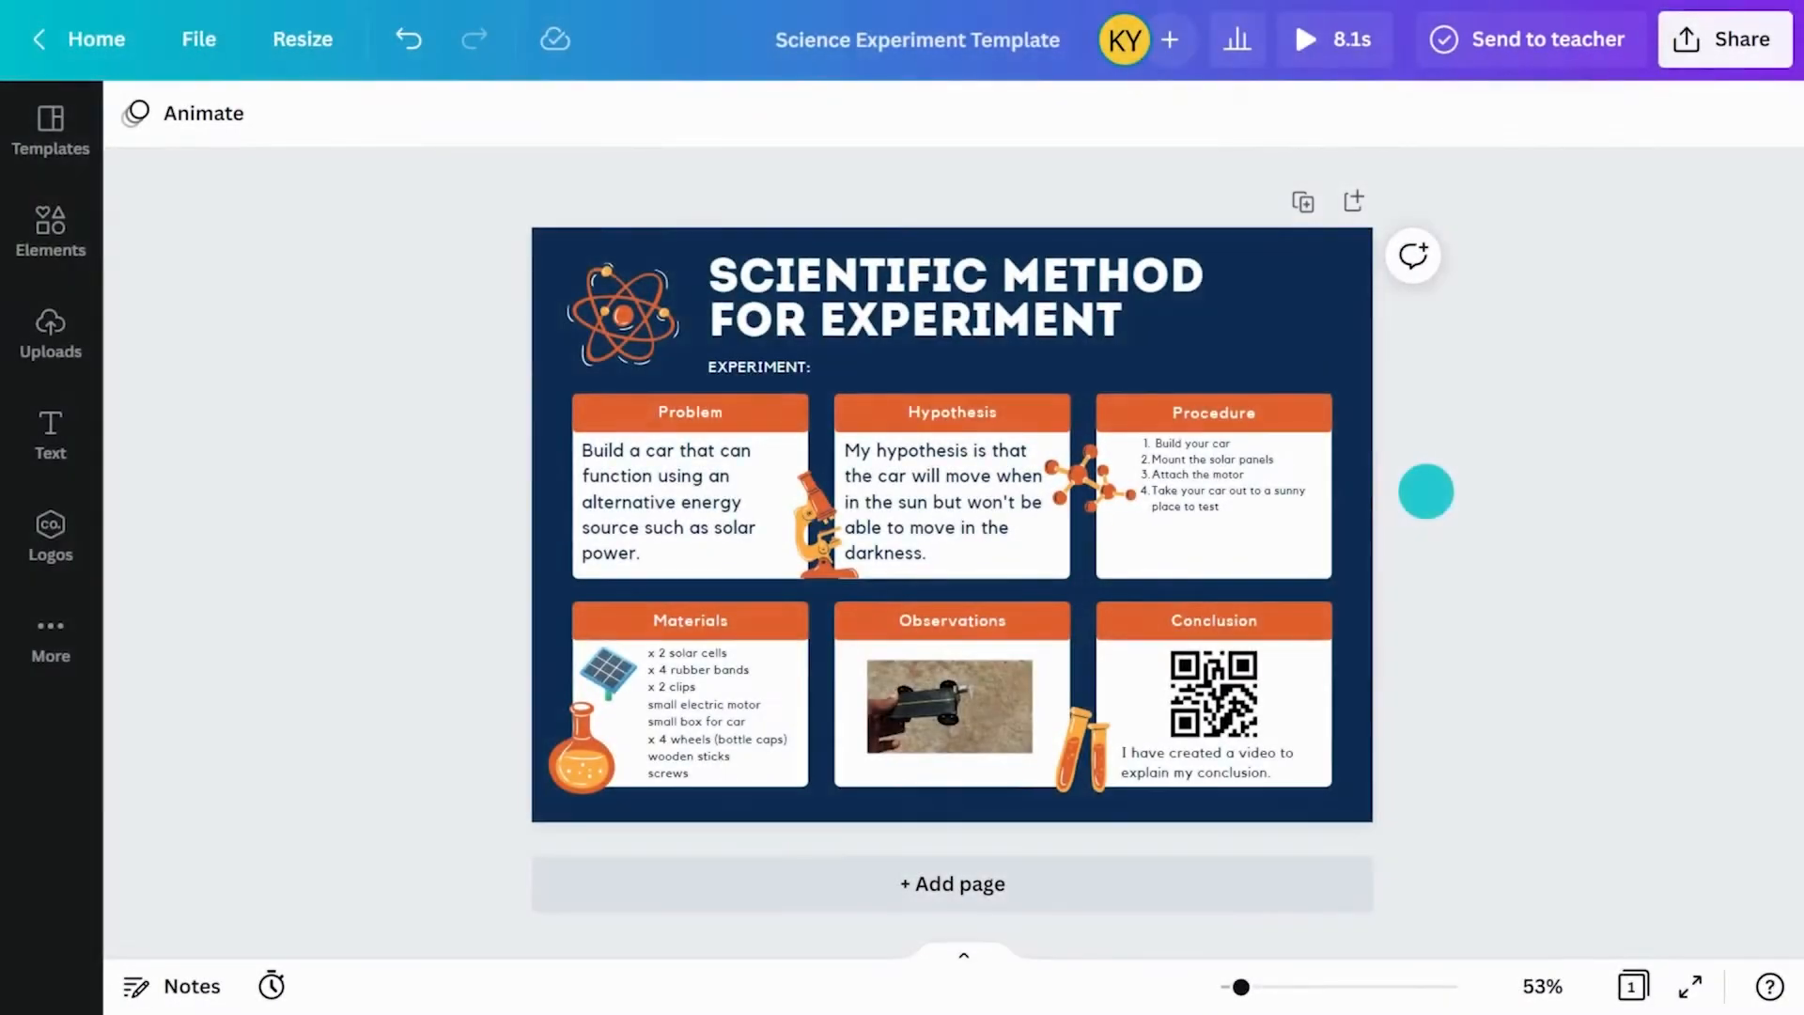
Send the design to the teacher with a note about the observations video and conclusion QR code.
click(1544, 39)
text(I have started my Scientific Met)
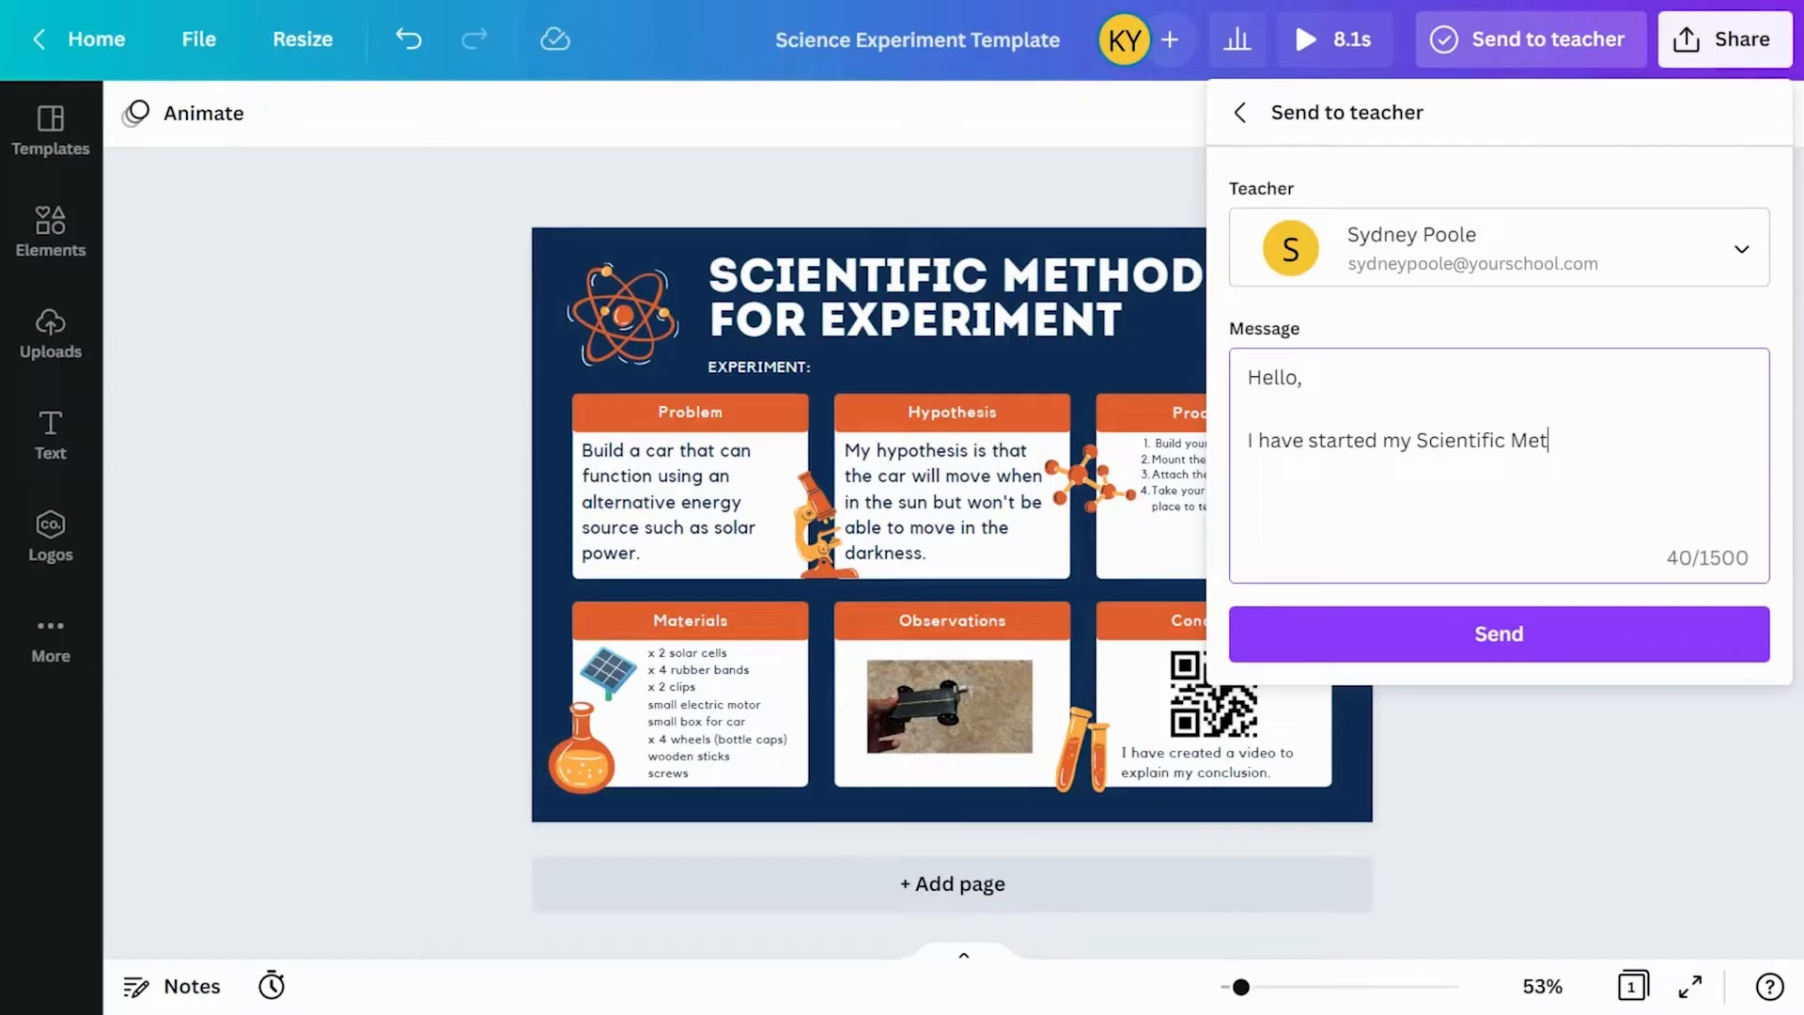
text(hod task. I decided to add a video for my observations and then a QR)
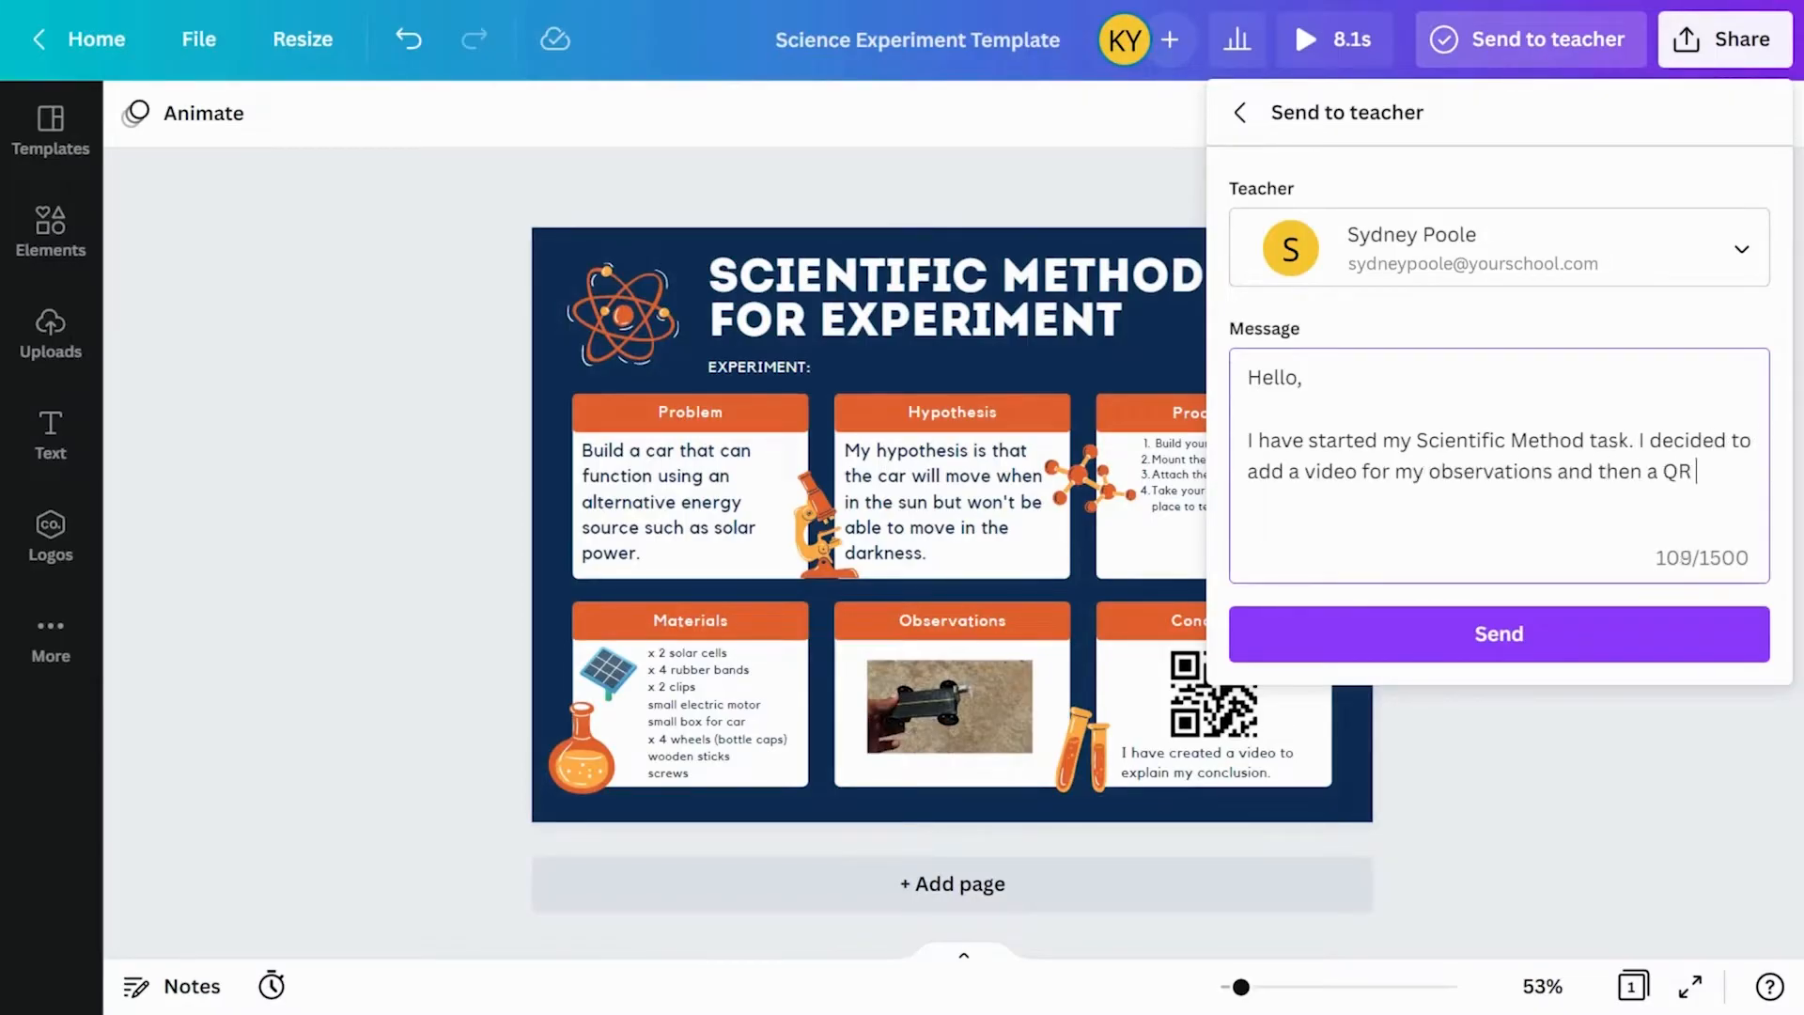
text(code to link to a video of my conclusions.)
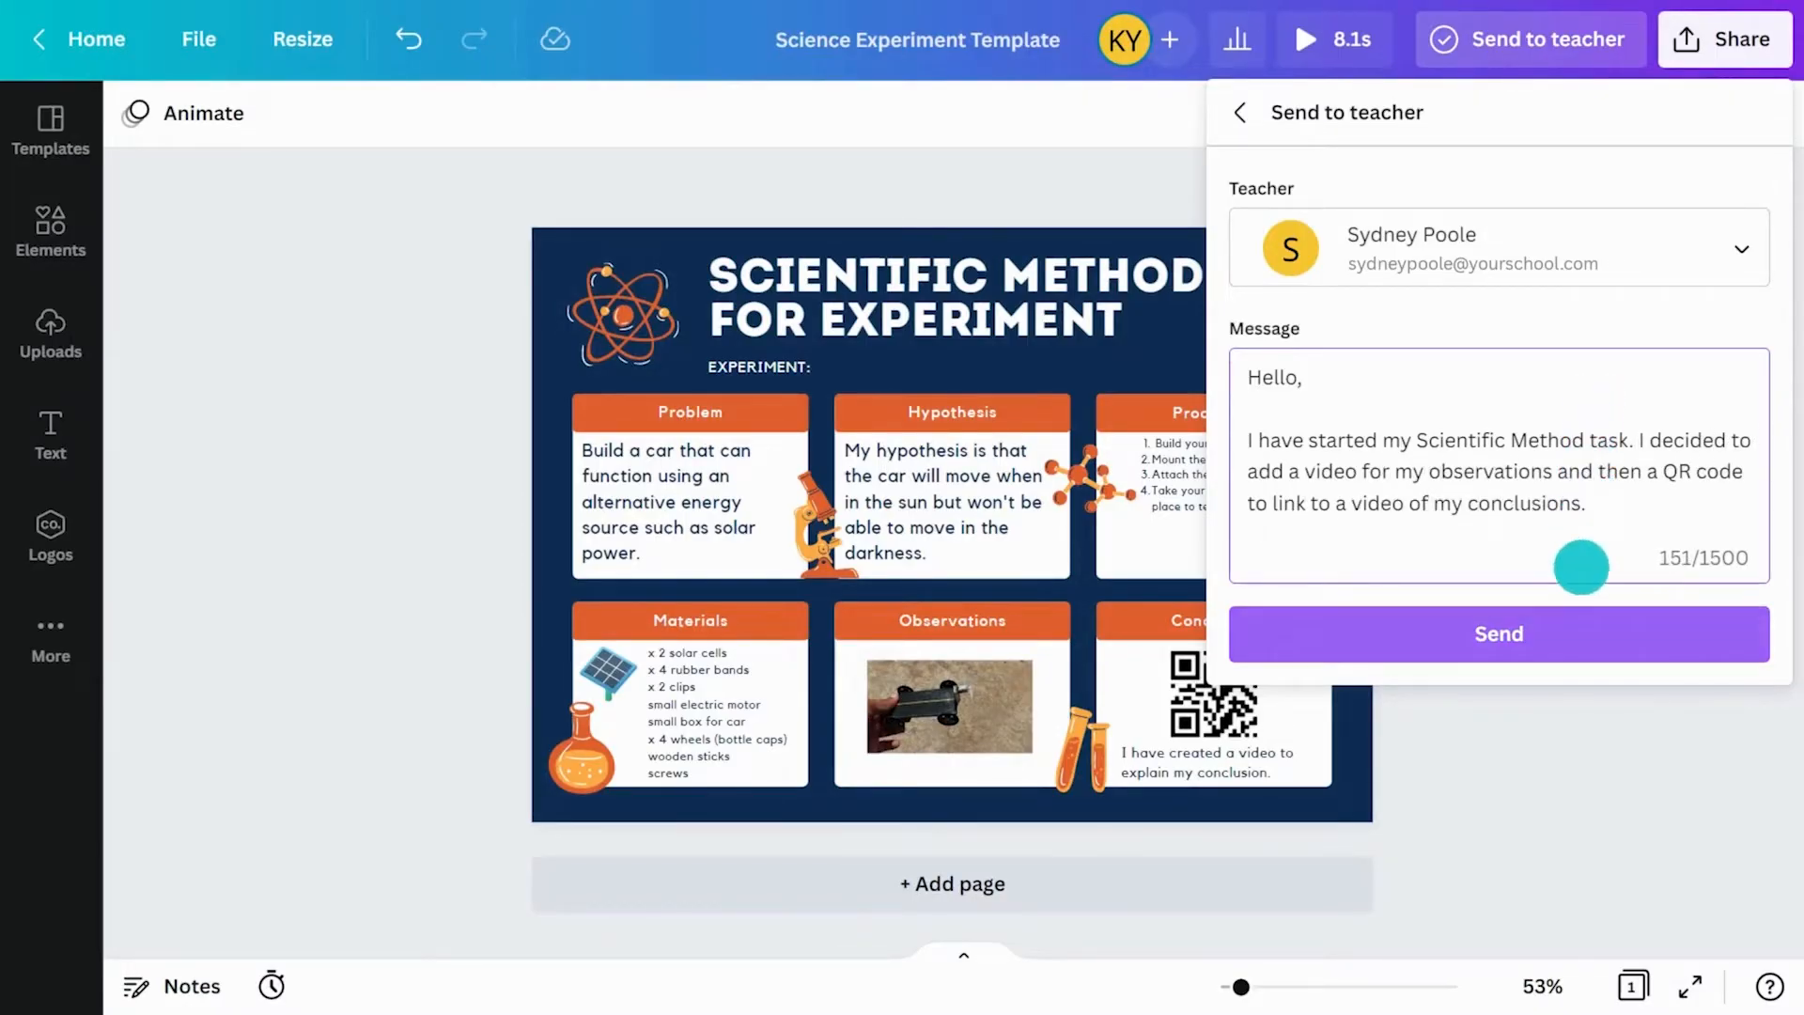
click(1498, 633)
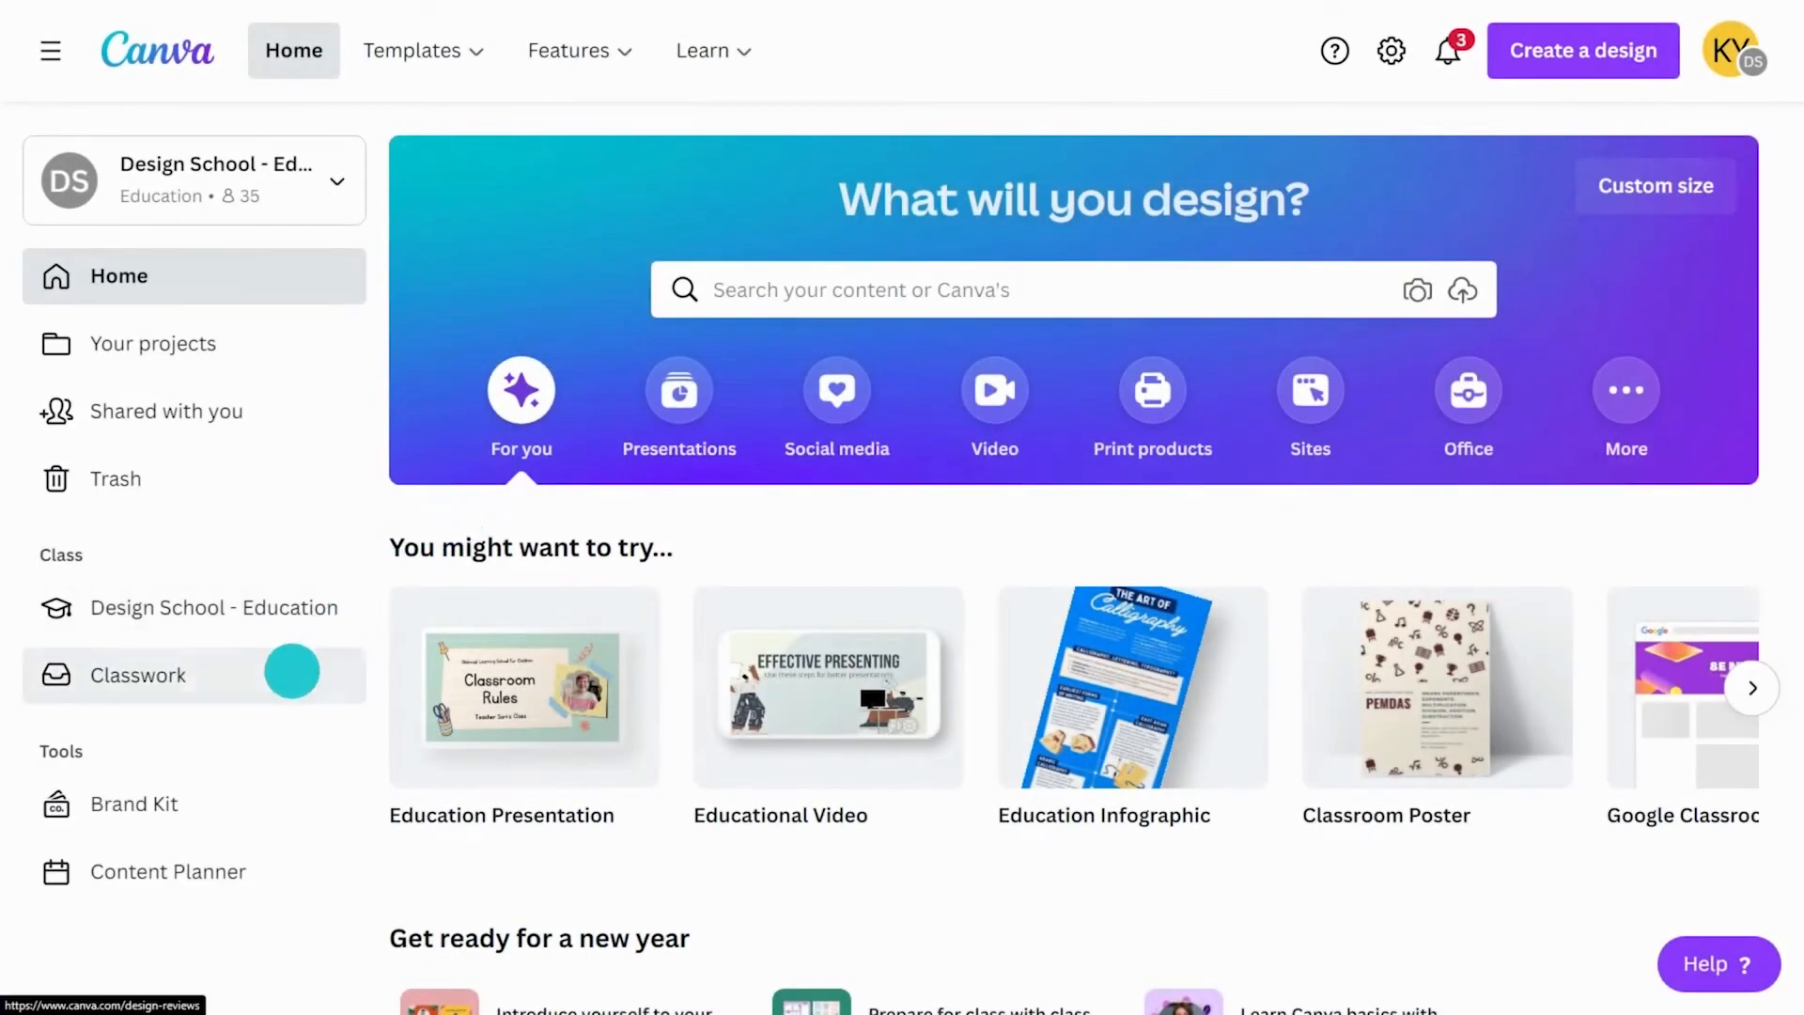
View the teacher's fair-test feedback on the Science Experiment Template from the Classwork list.
click(139, 674)
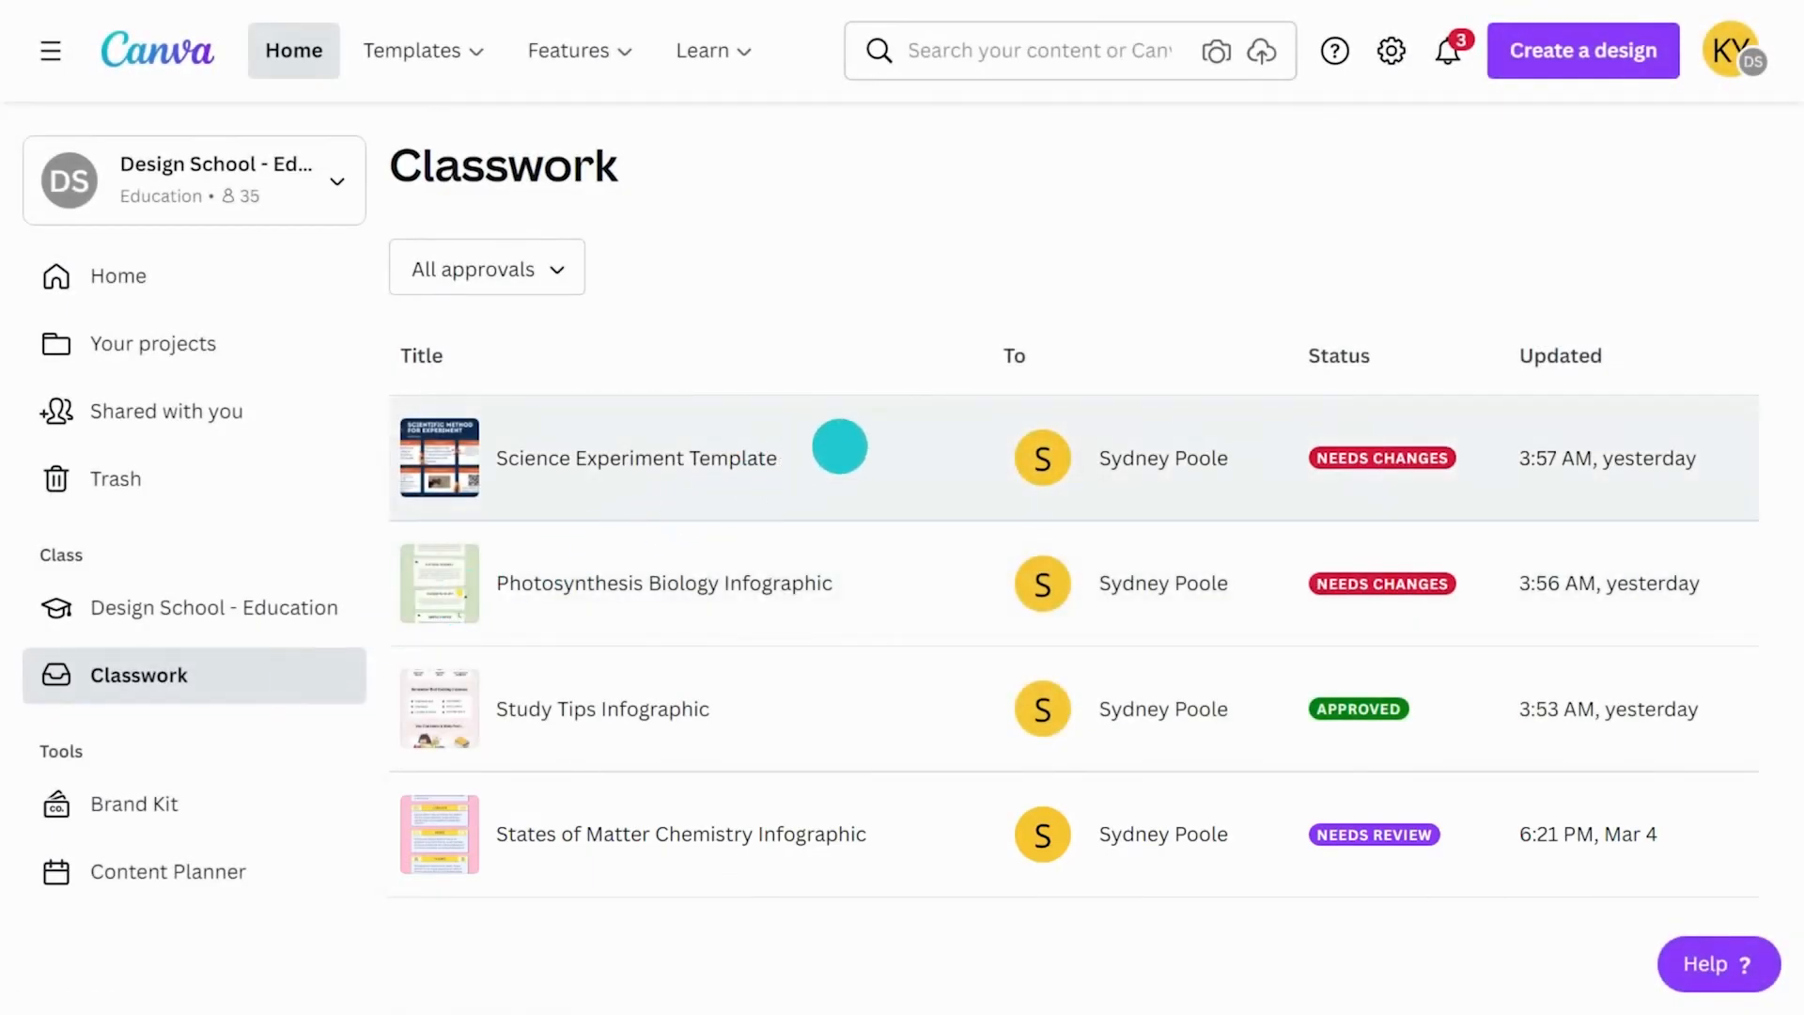
click(635, 459)
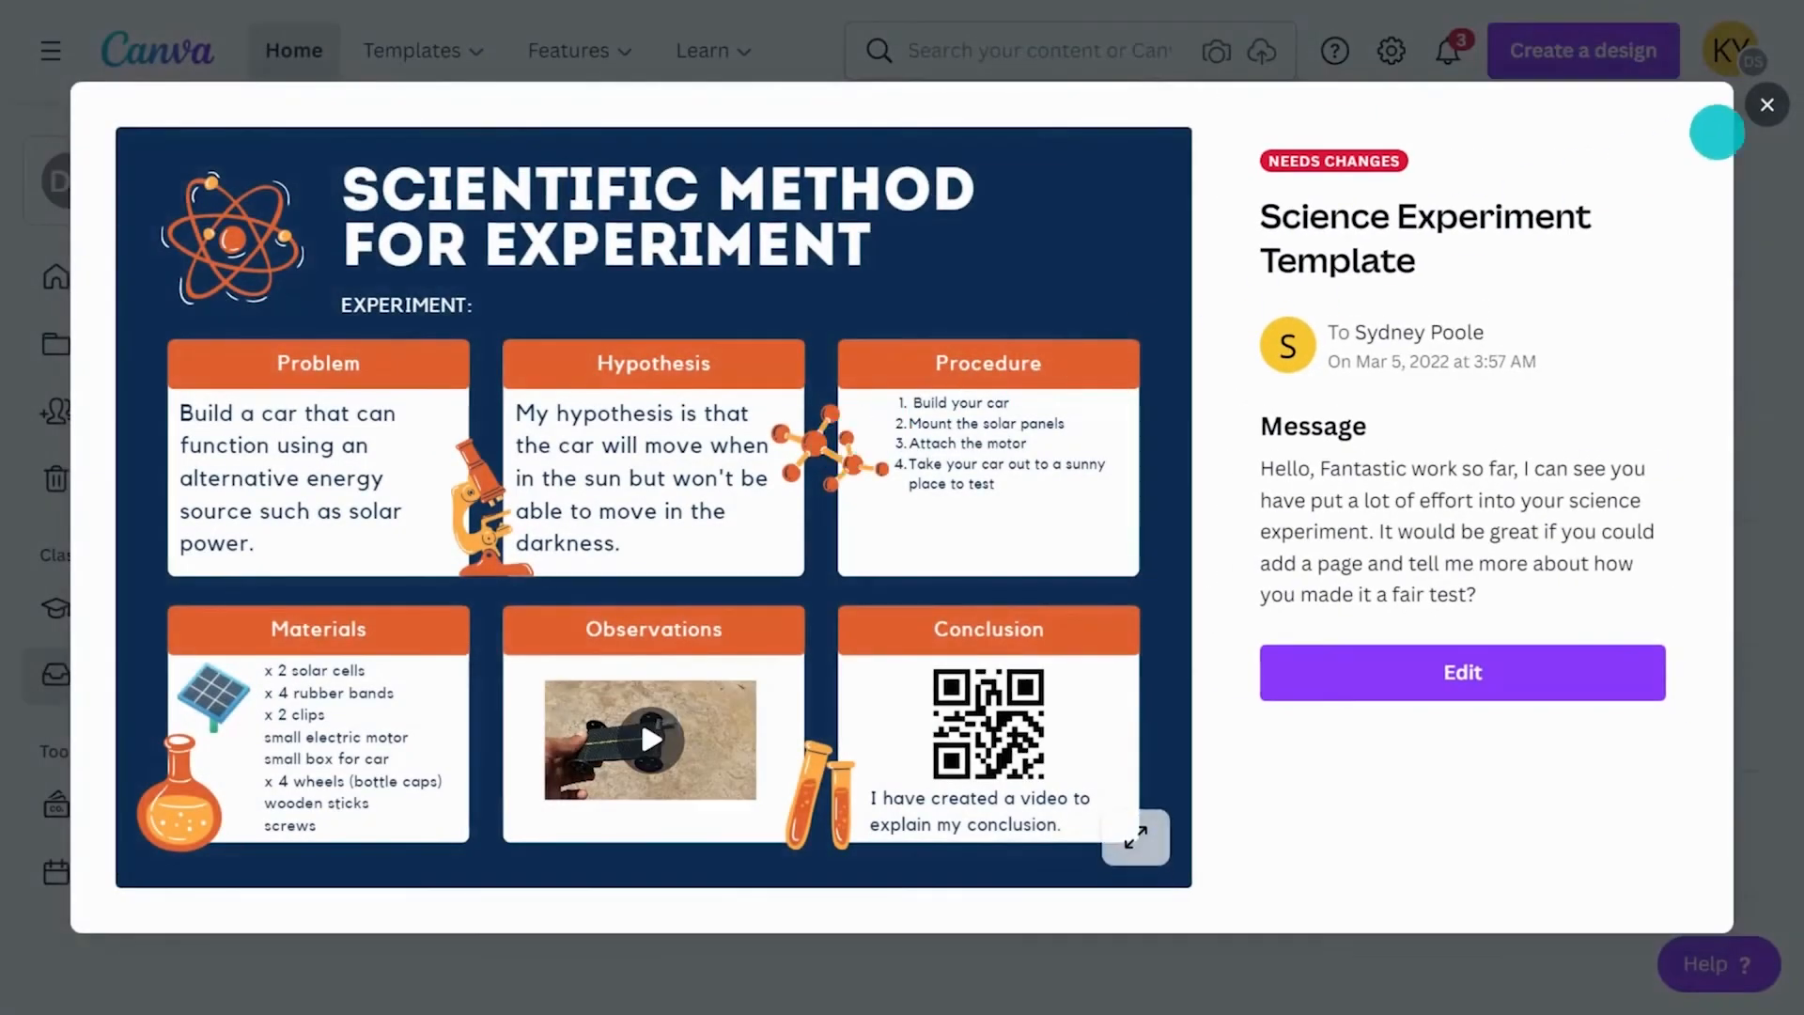
click(1767, 106)
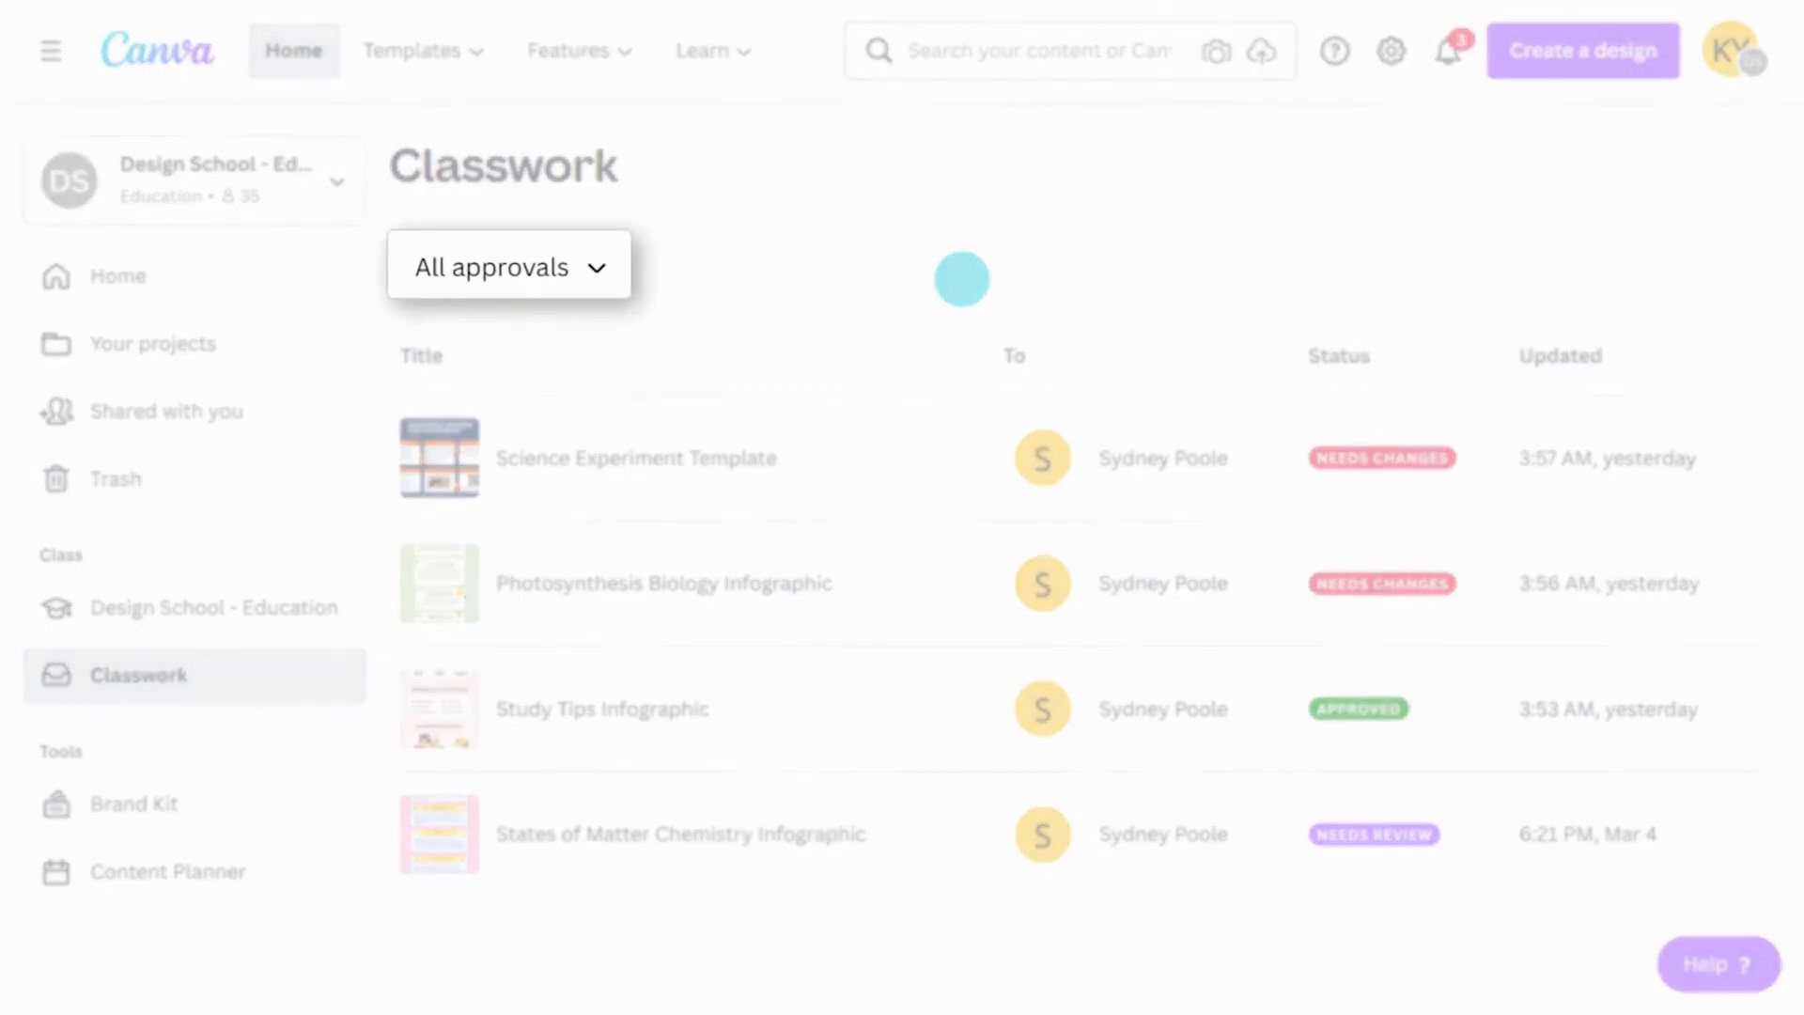
Filter classwork by Needs review, then Approved, ending on Needs changes.
click(507, 265)
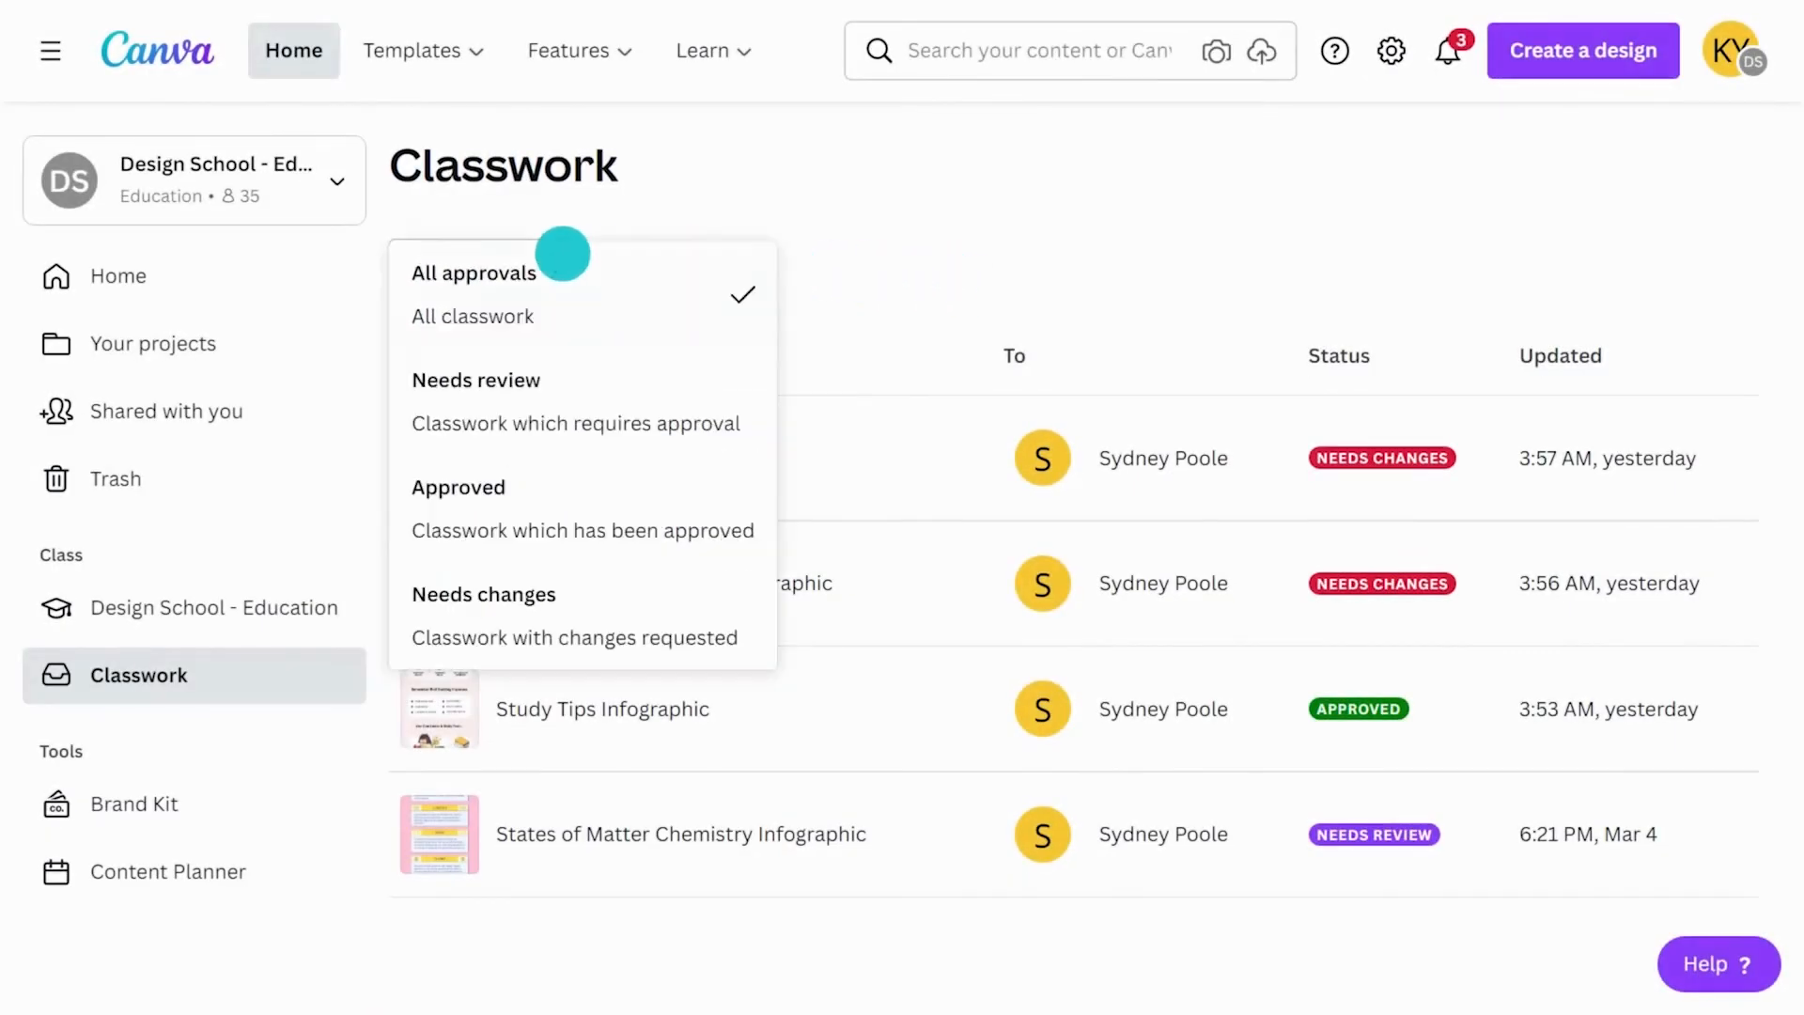
click(476, 379)
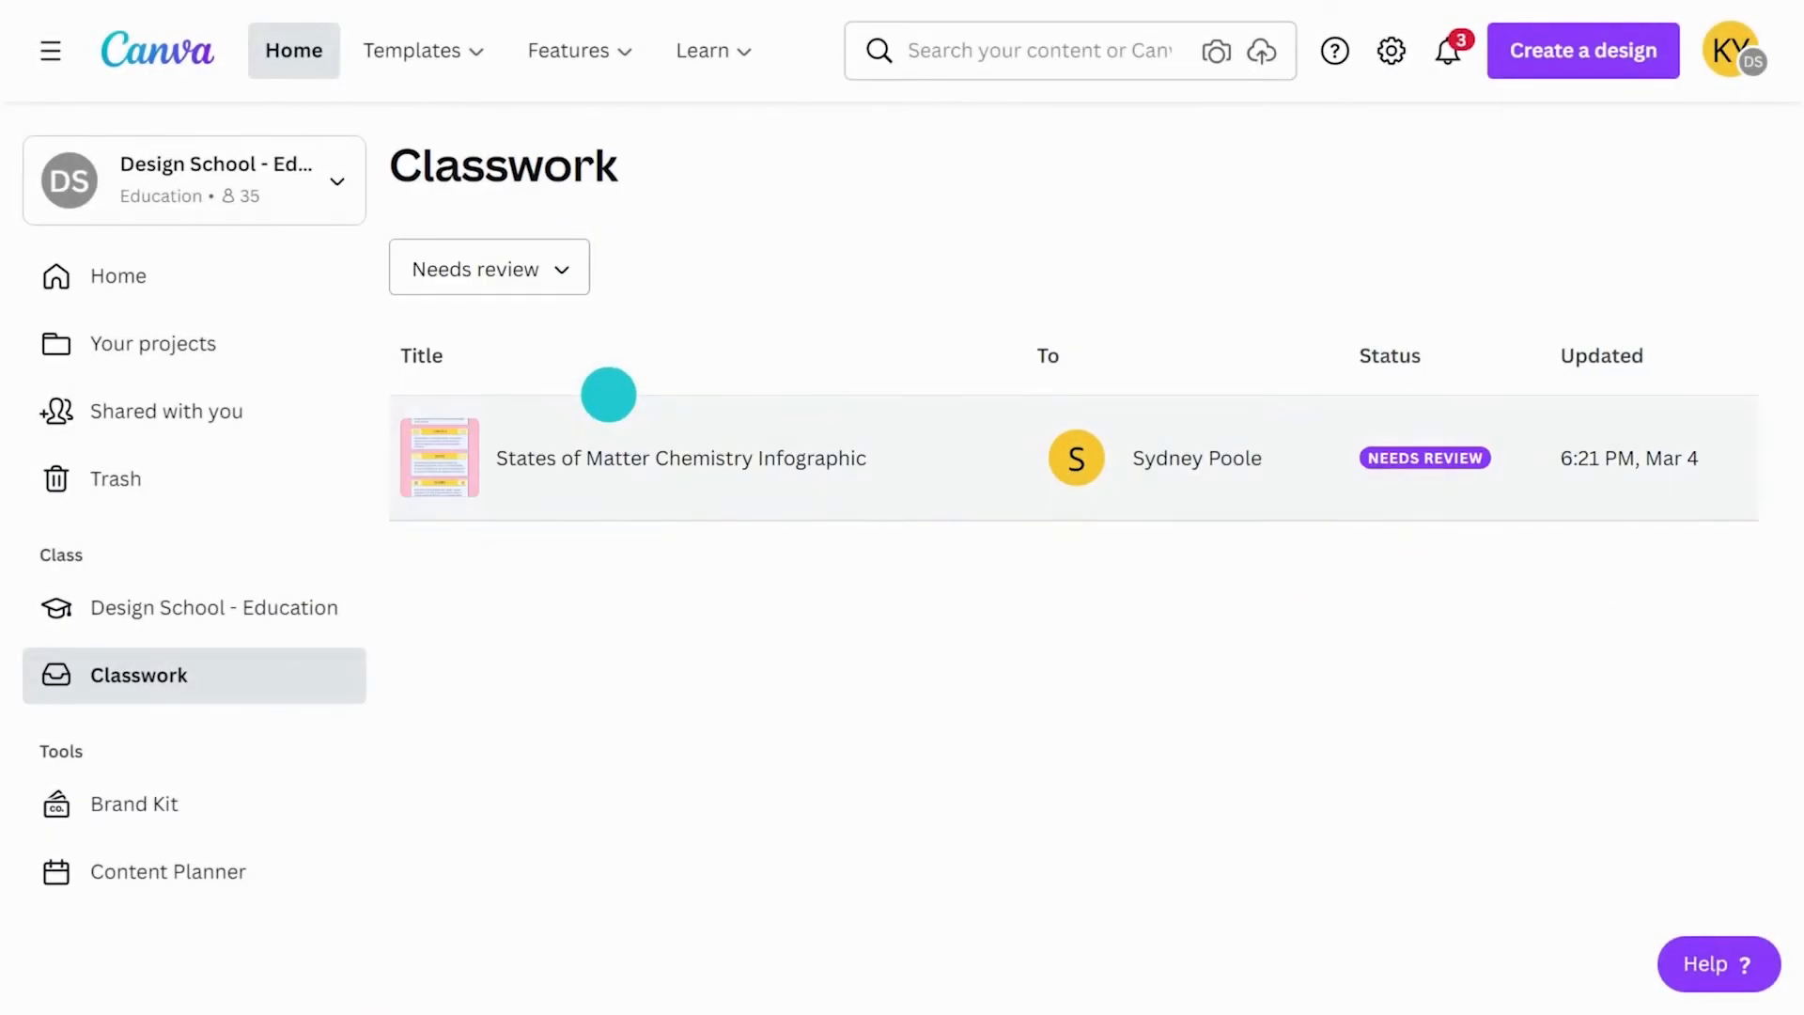
click(488, 267)
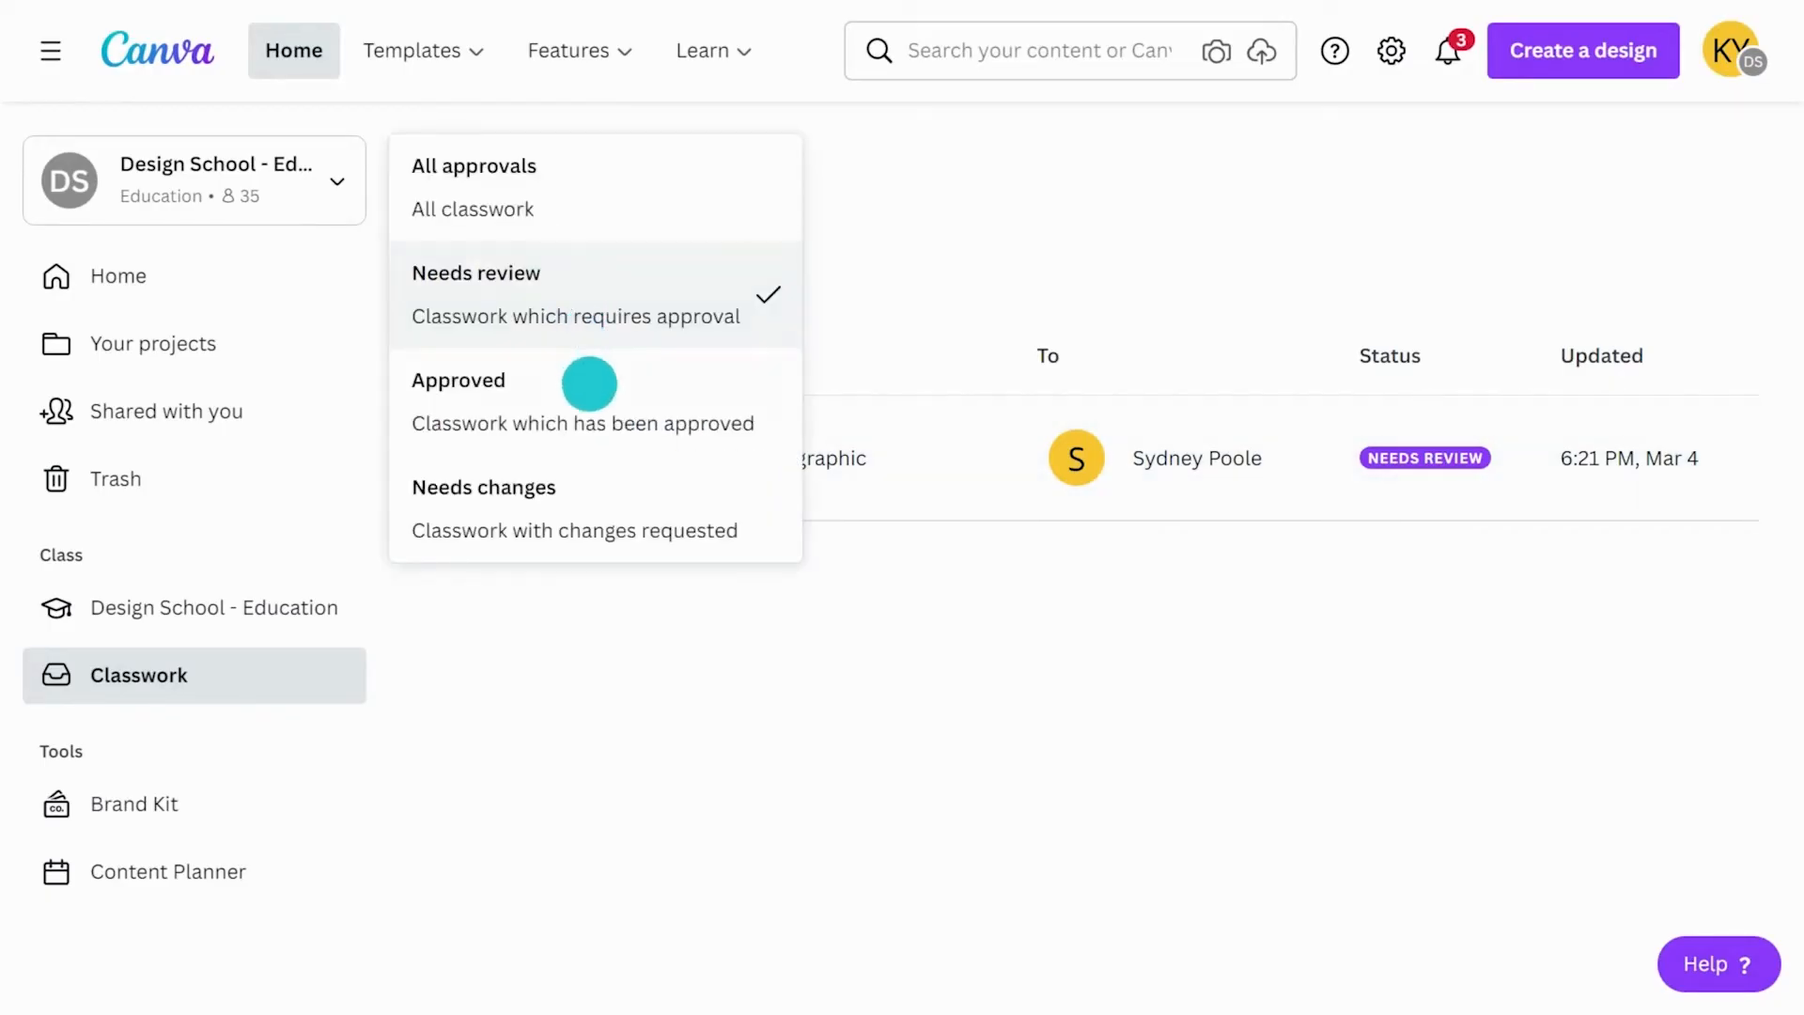
click(458, 379)
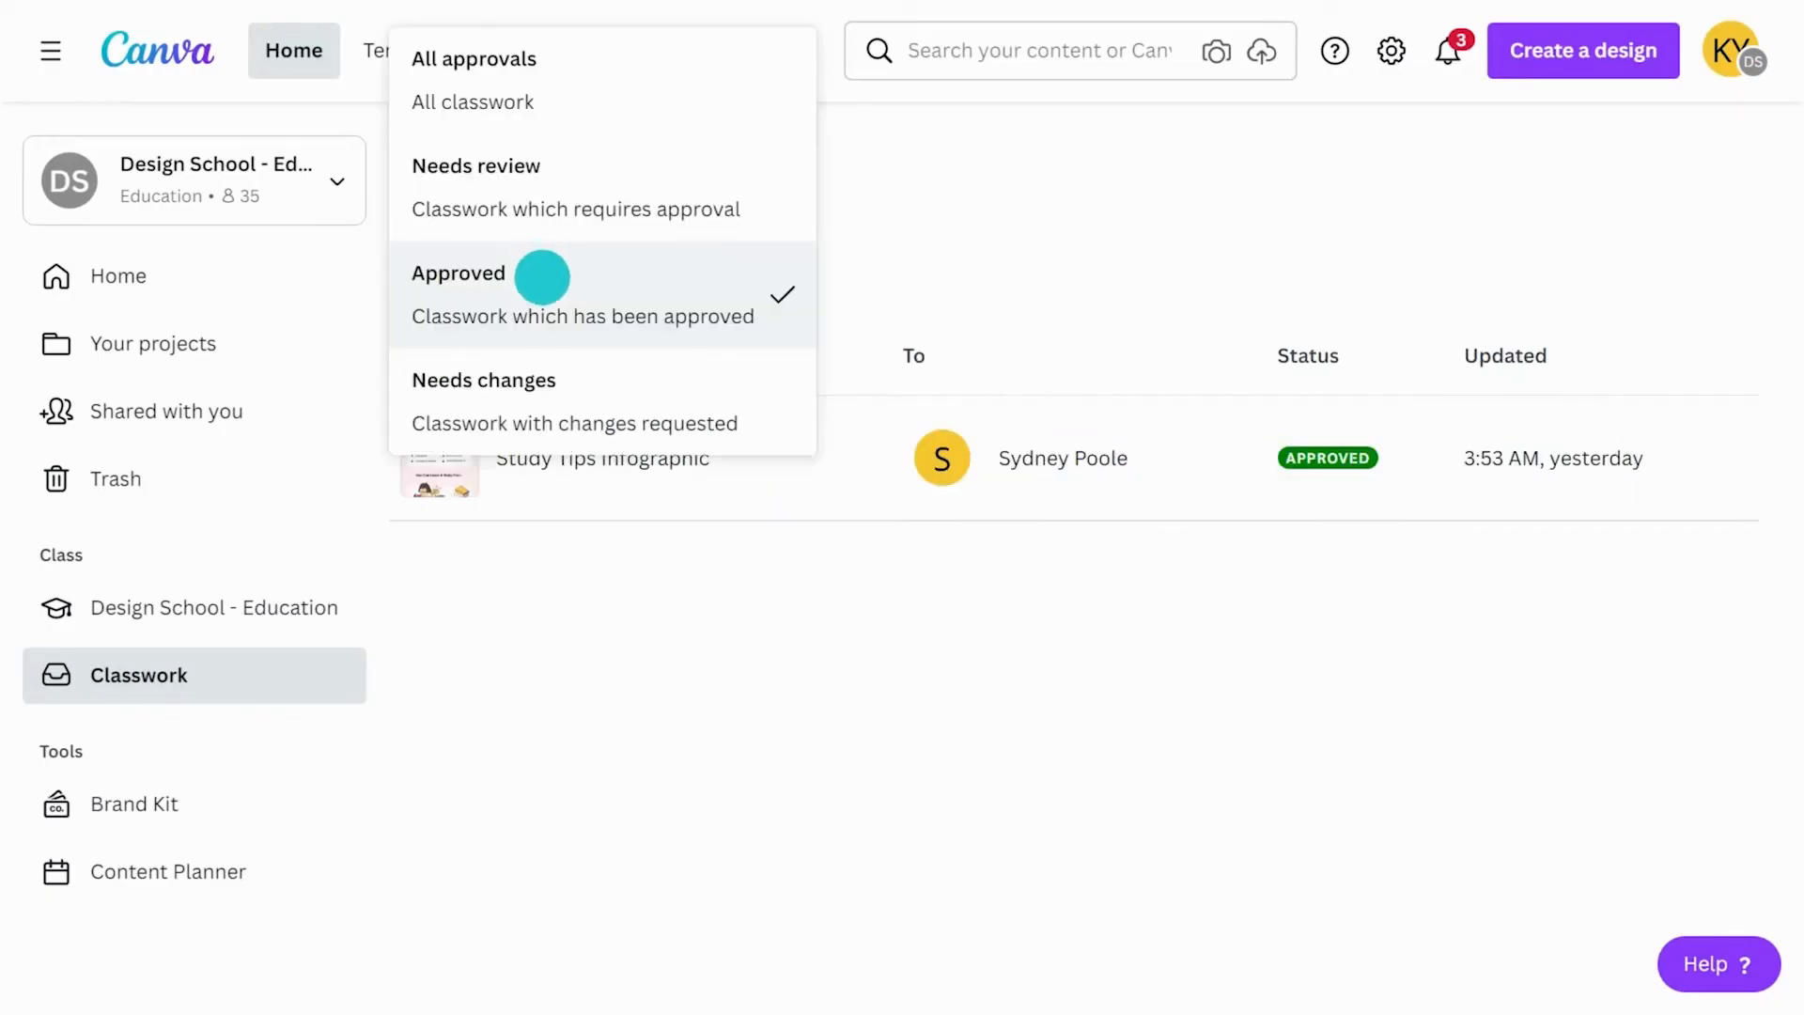
click(482, 379)
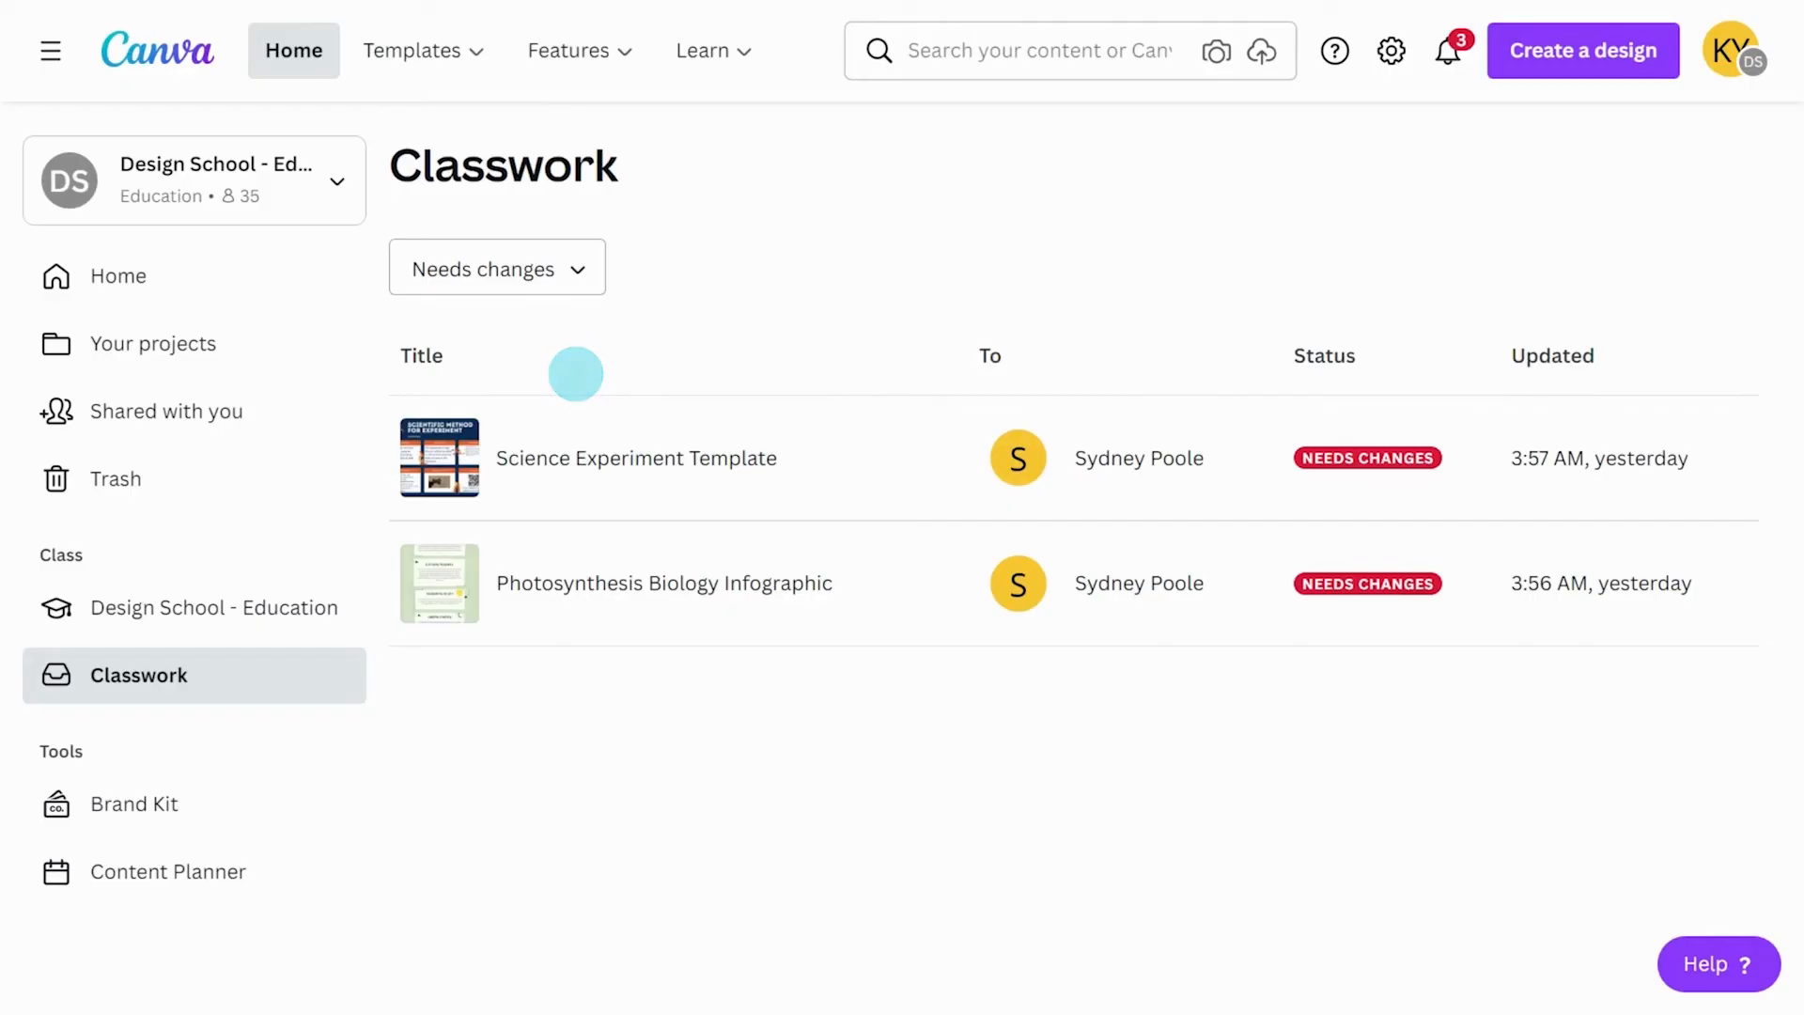